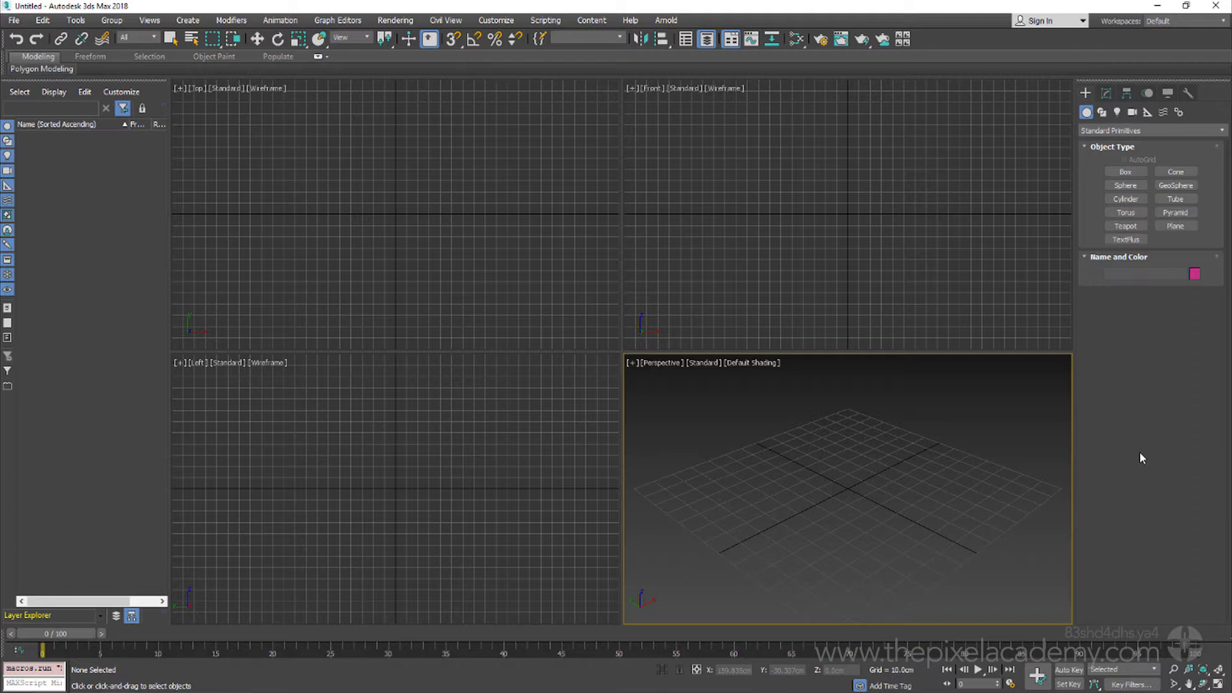
mouse_move(913, 412)
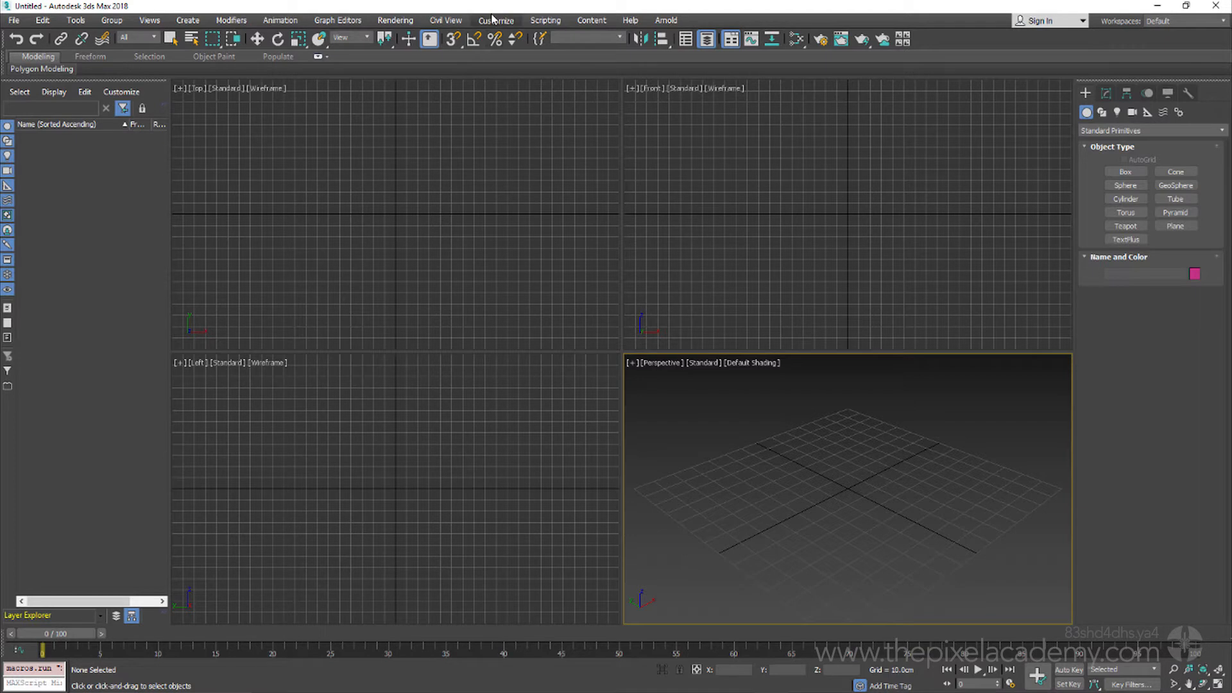
Step: Enable Convert local file paths to Relative on the Files preferences and confirm with OK
click(495, 19)
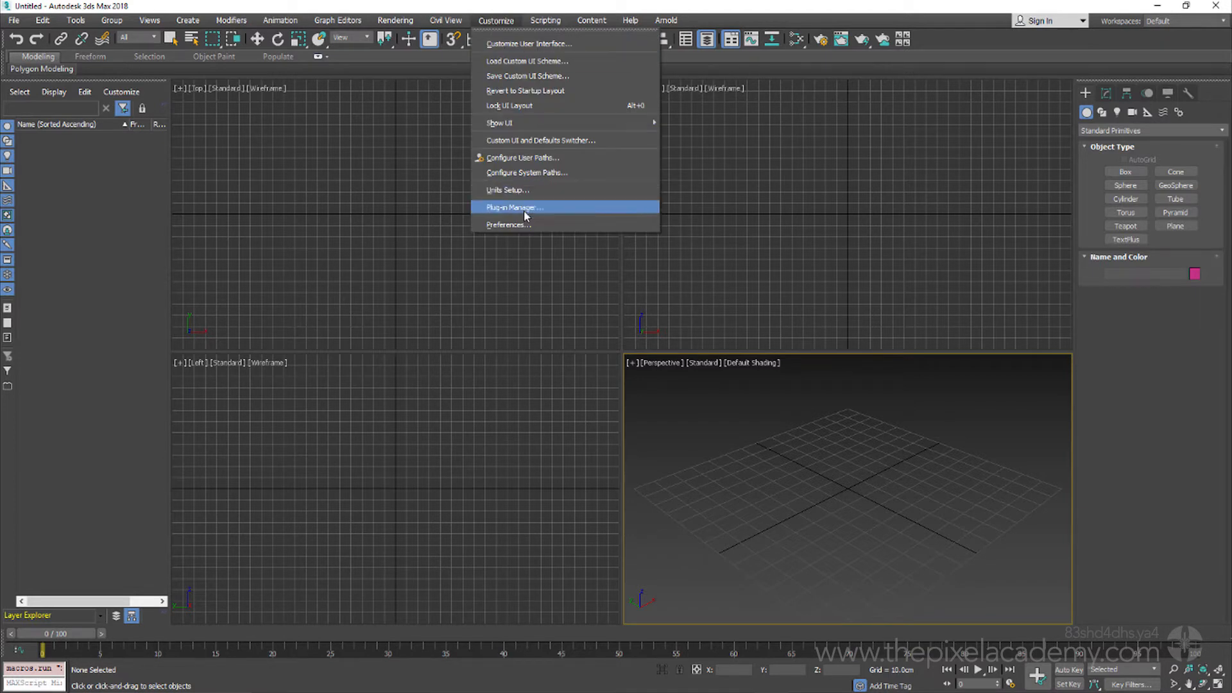
click(508, 225)
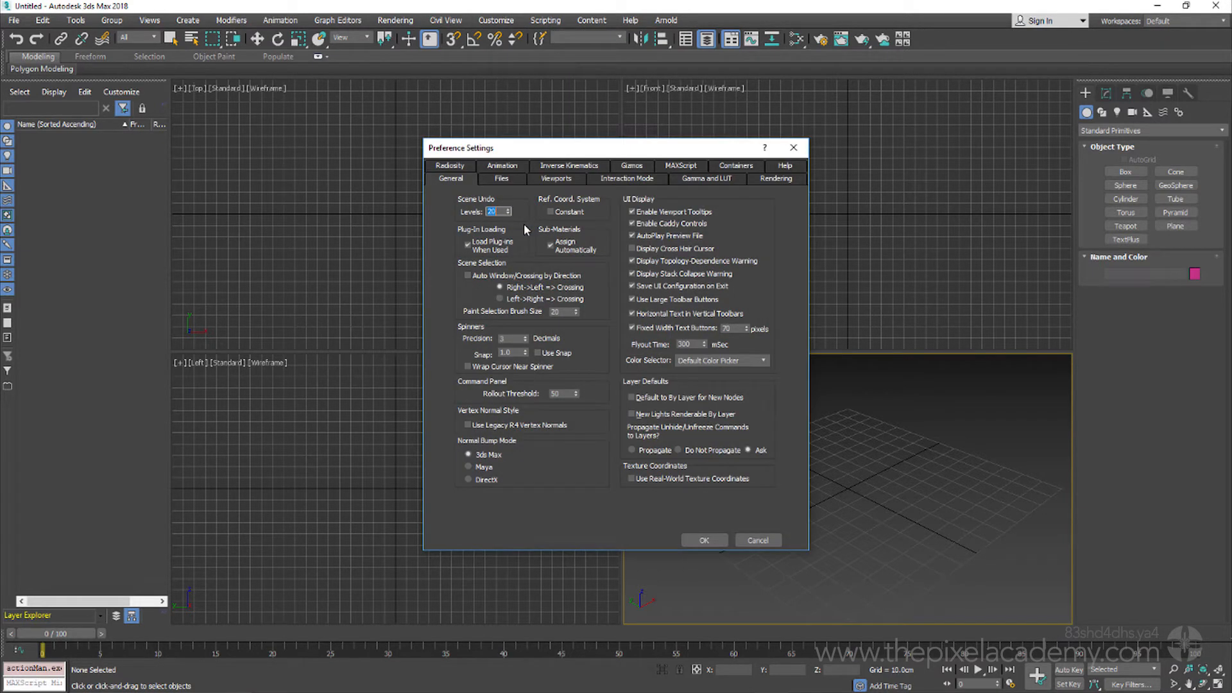
click(500, 178)
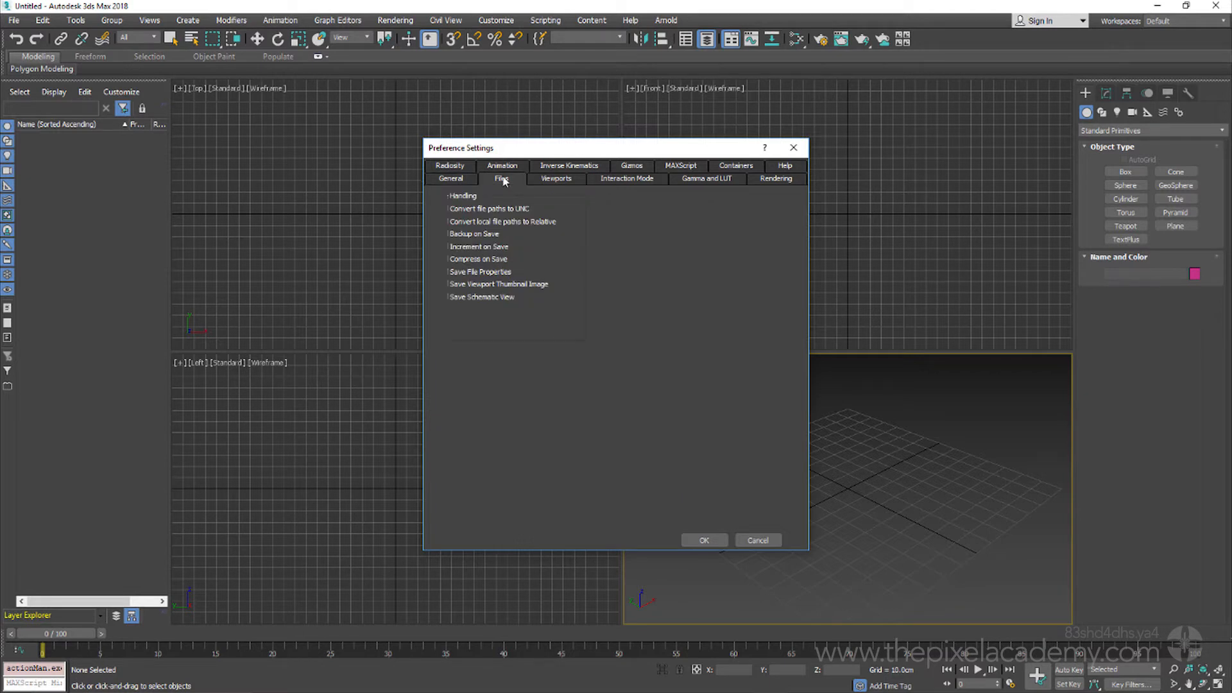
click(502, 178)
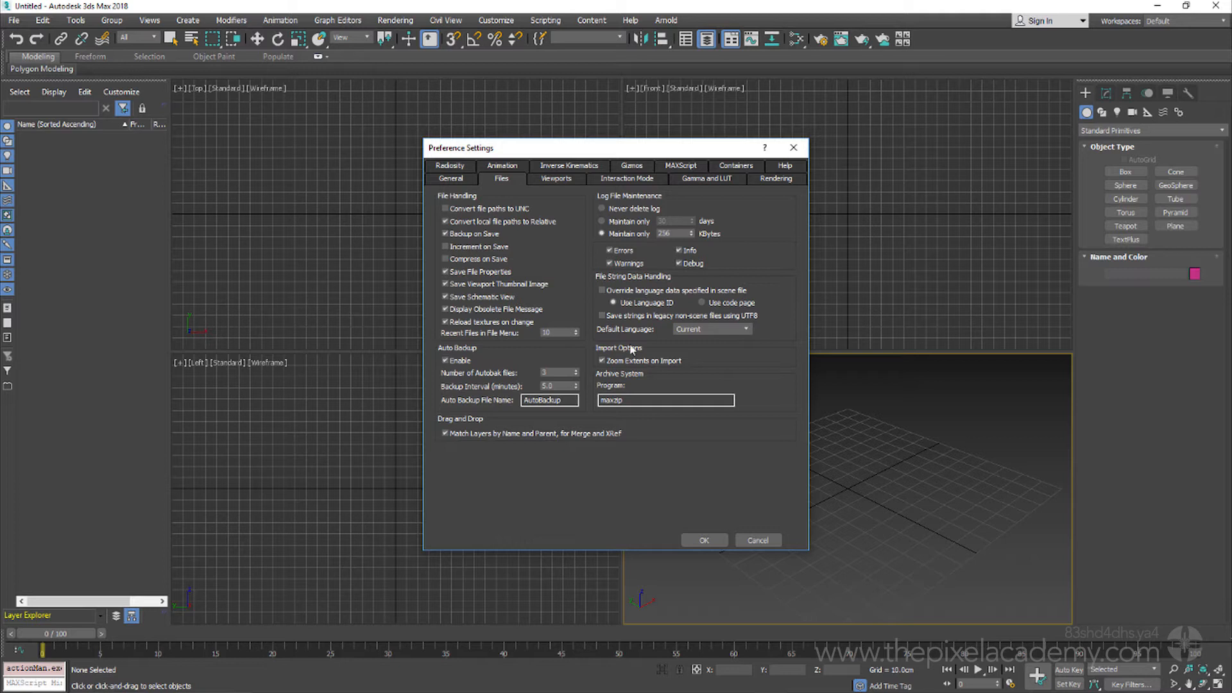
click(702, 540)
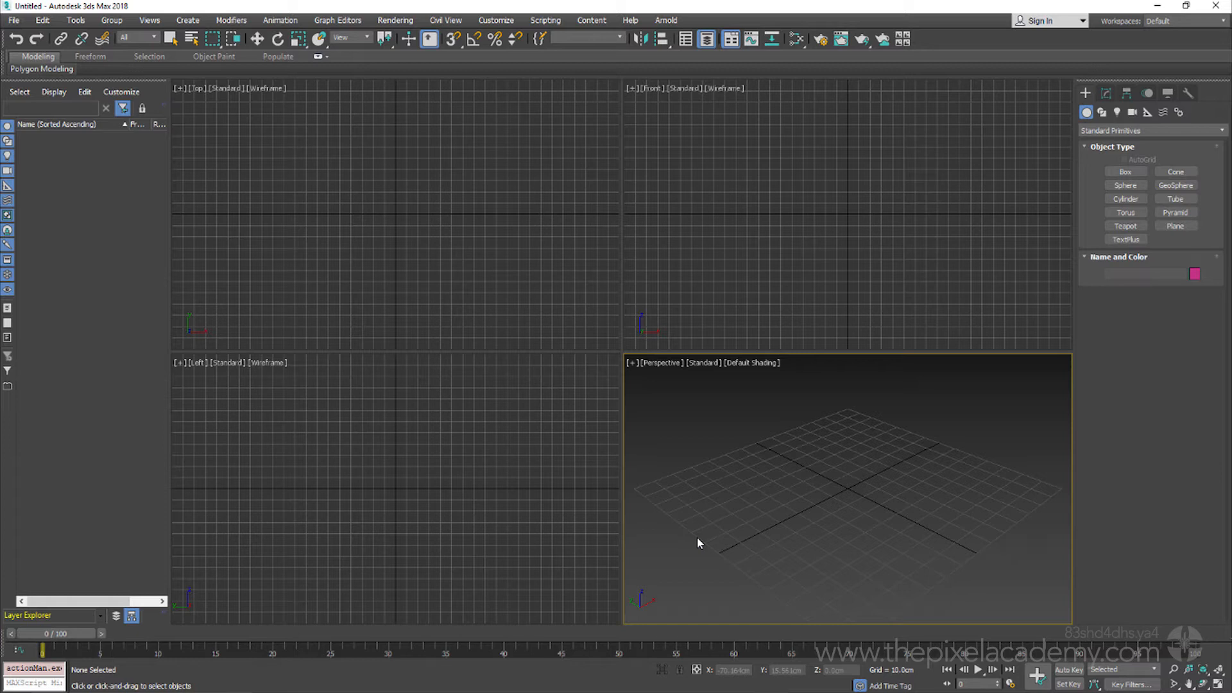
mouse_move(747, 487)
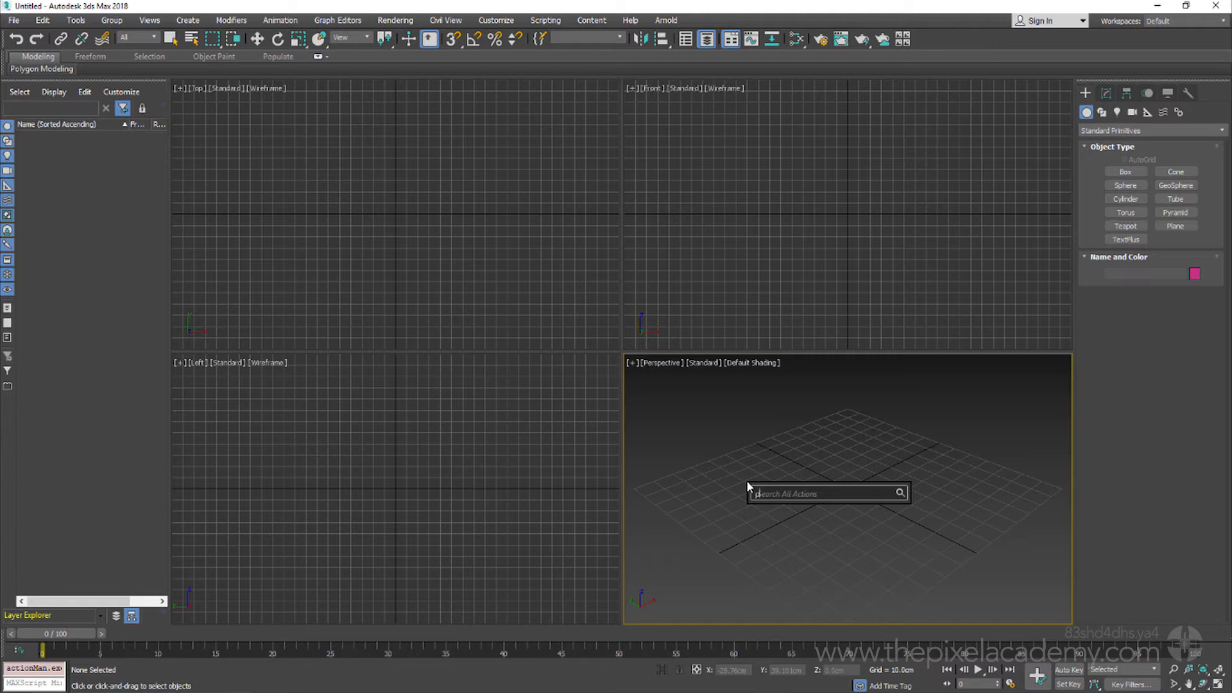
Step: Search 'proj' to run Set Project Folder, cancel its browser, then show the File menu
text(proj)
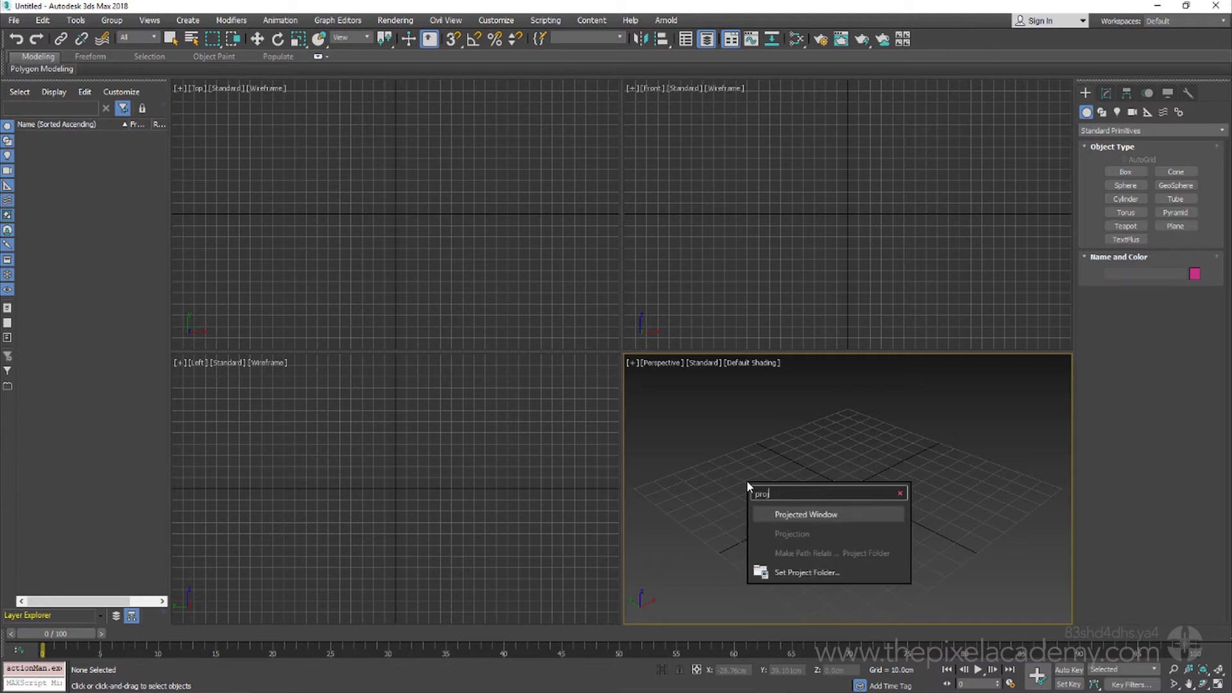
mouse_move(814, 578)
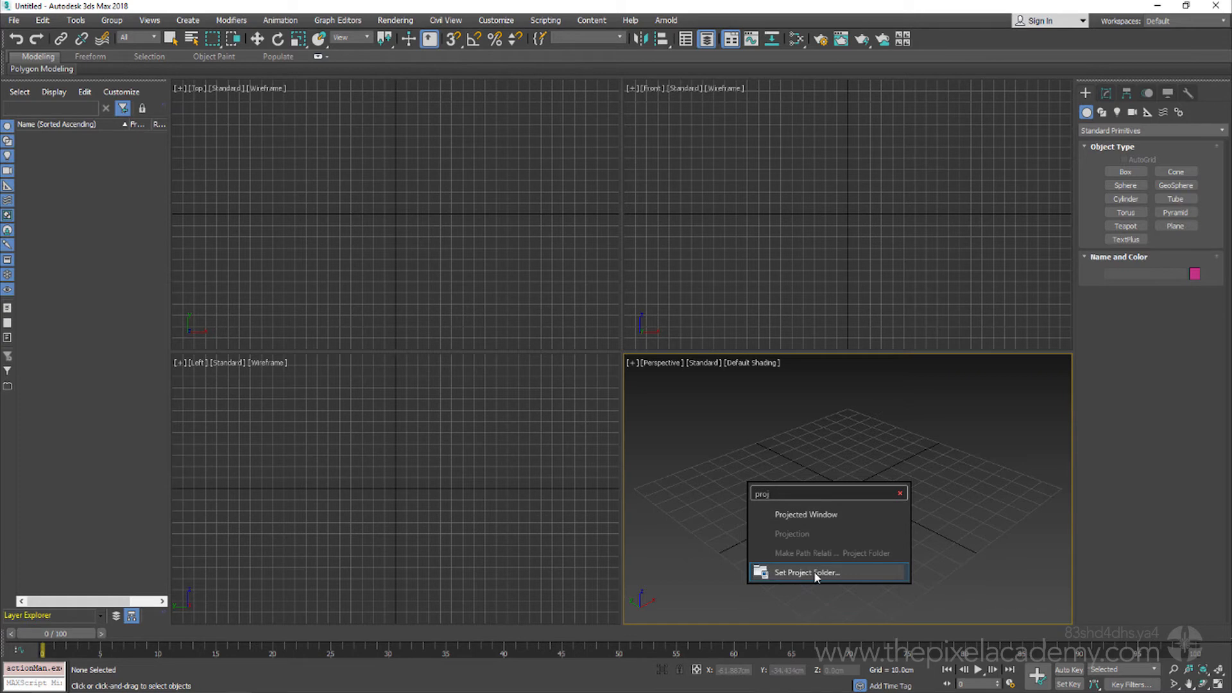
click(808, 572)
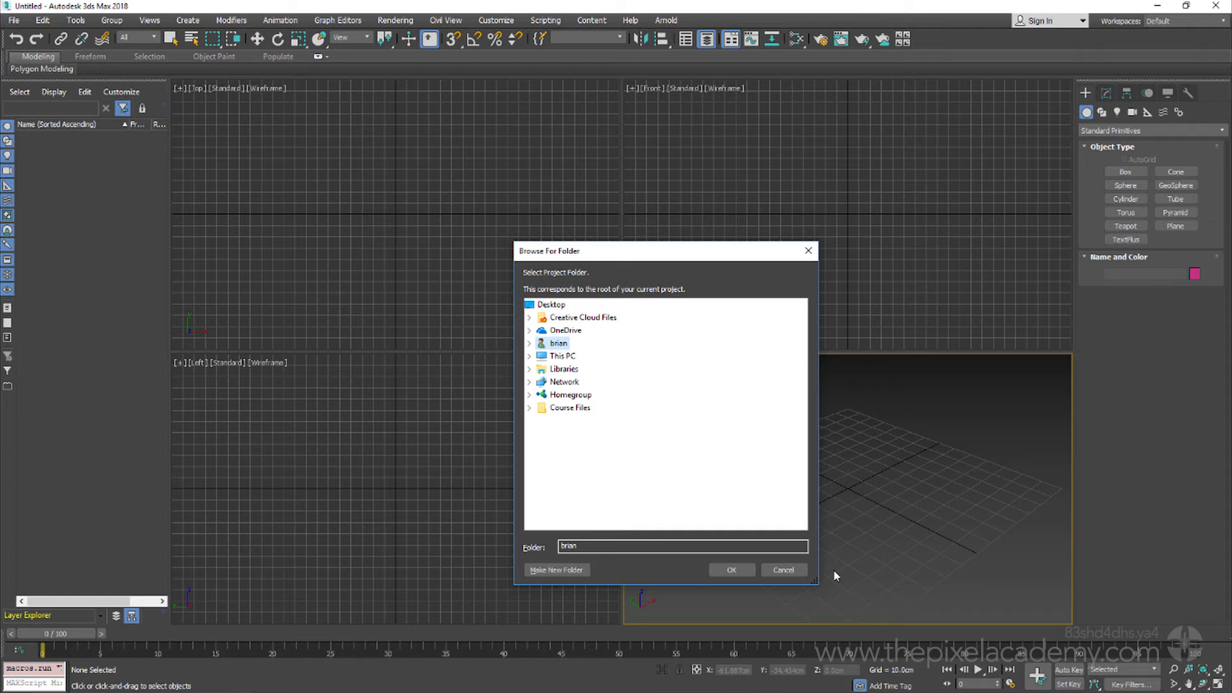
mouse_move(783, 570)
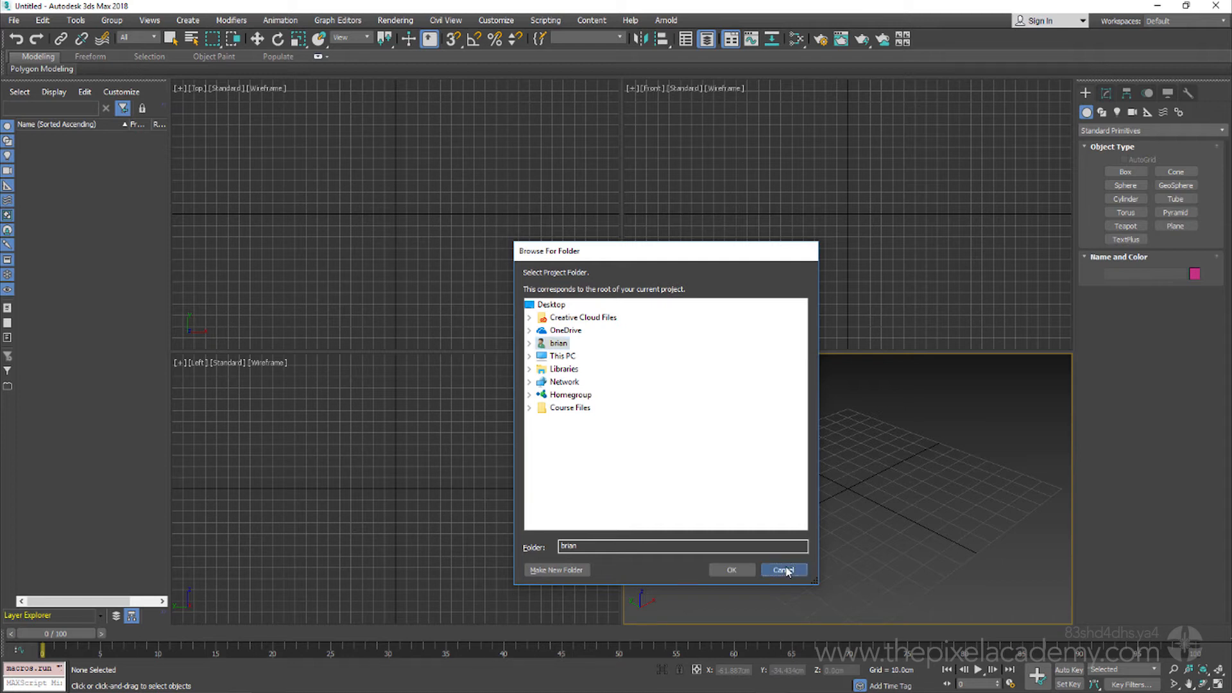
click(783, 570)
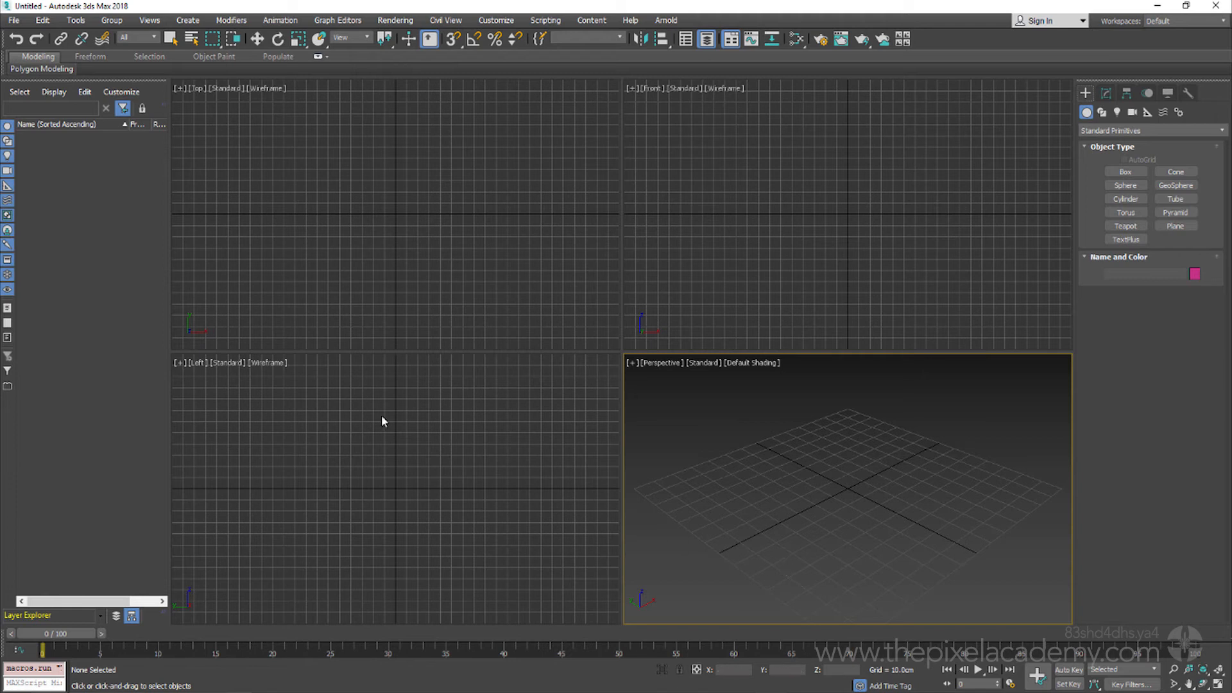
click(13, 19)
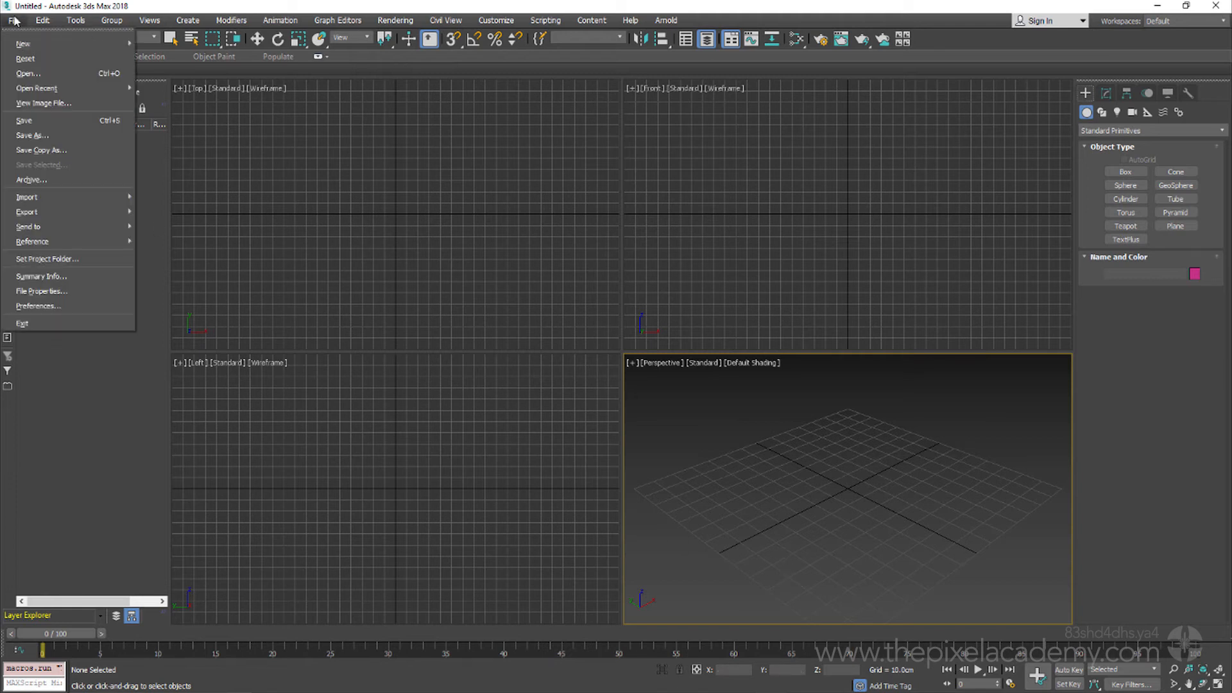
mouse_move(45, 258)
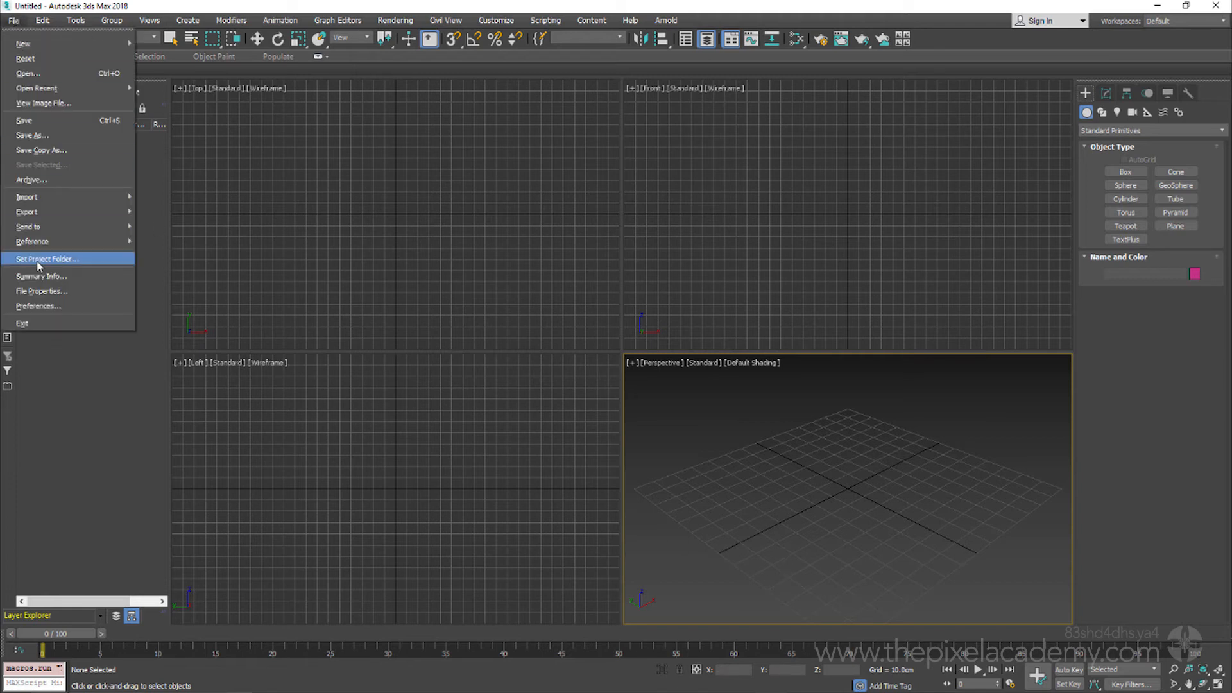
Step: Choose Set Project Folder from the File menu
click(46, 258)
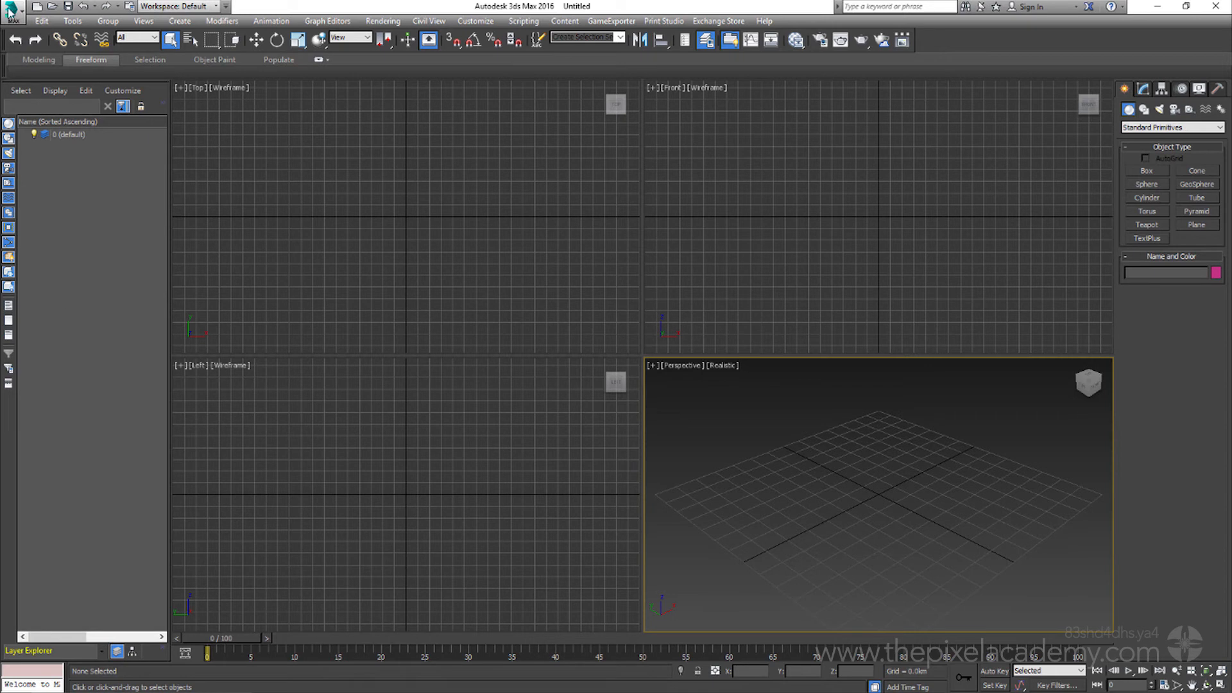
Step: Choose Set Project Folder under Manage in the 2016 application menu
click(11, 12)
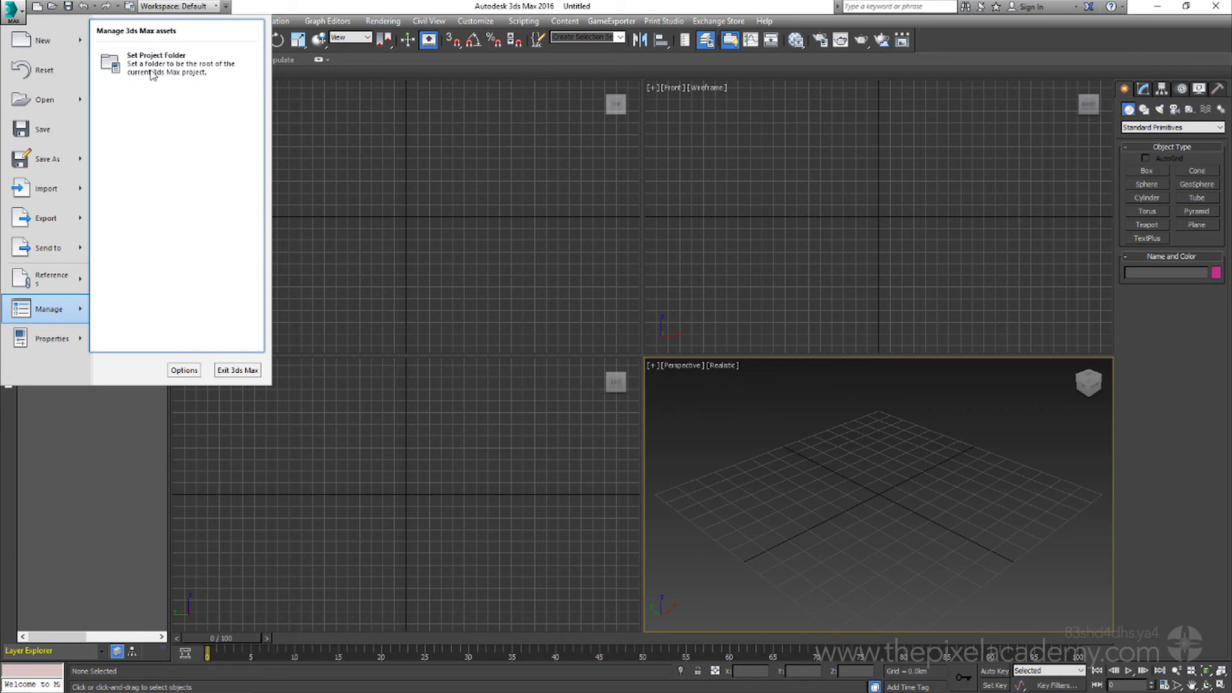
click(156, 55)
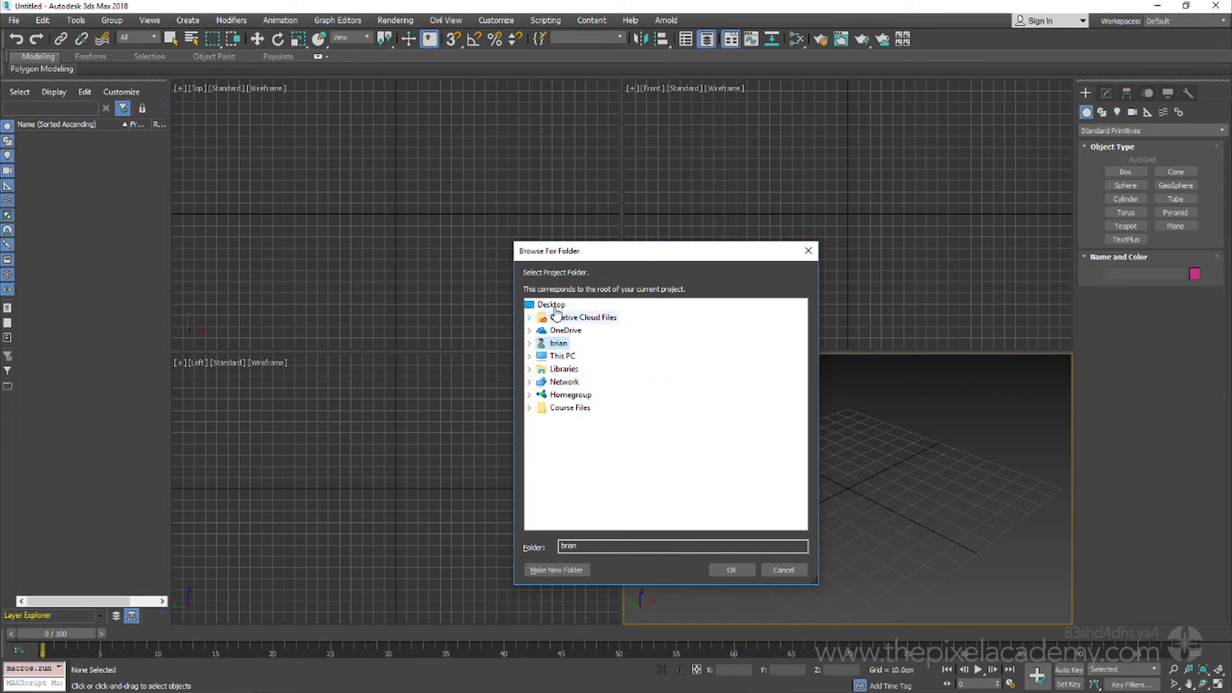
Step: Select Course Files as the project root and confirm it
click(569, 407)
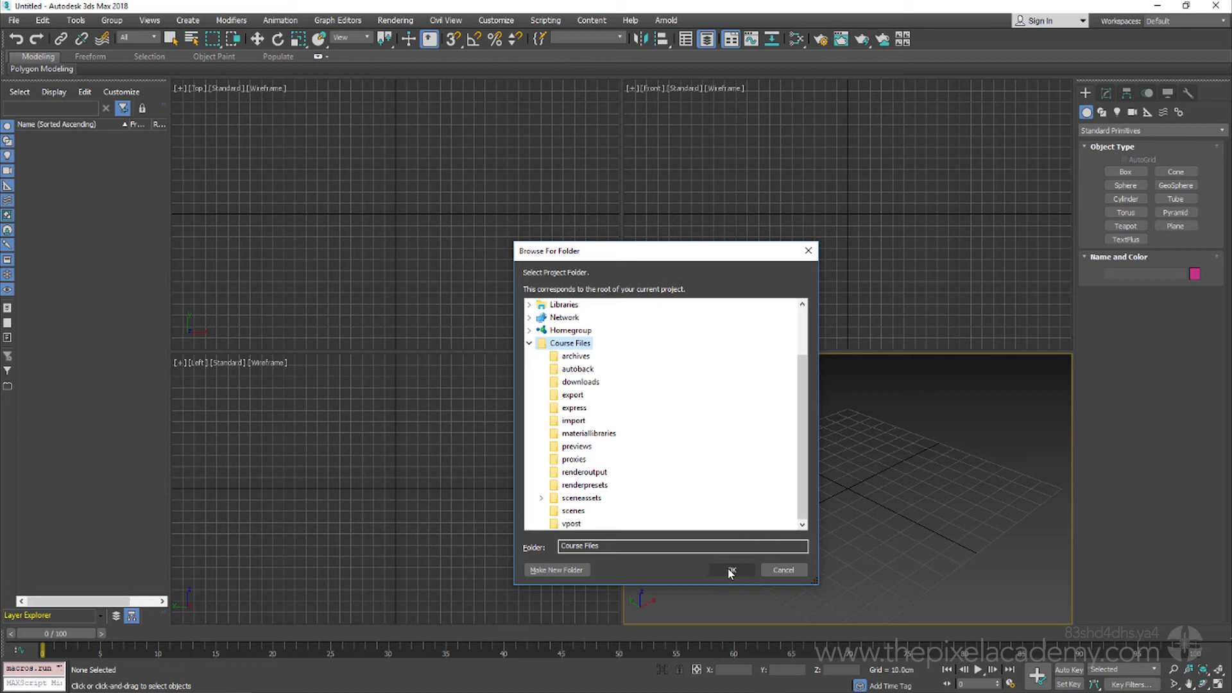
click(730, 570)
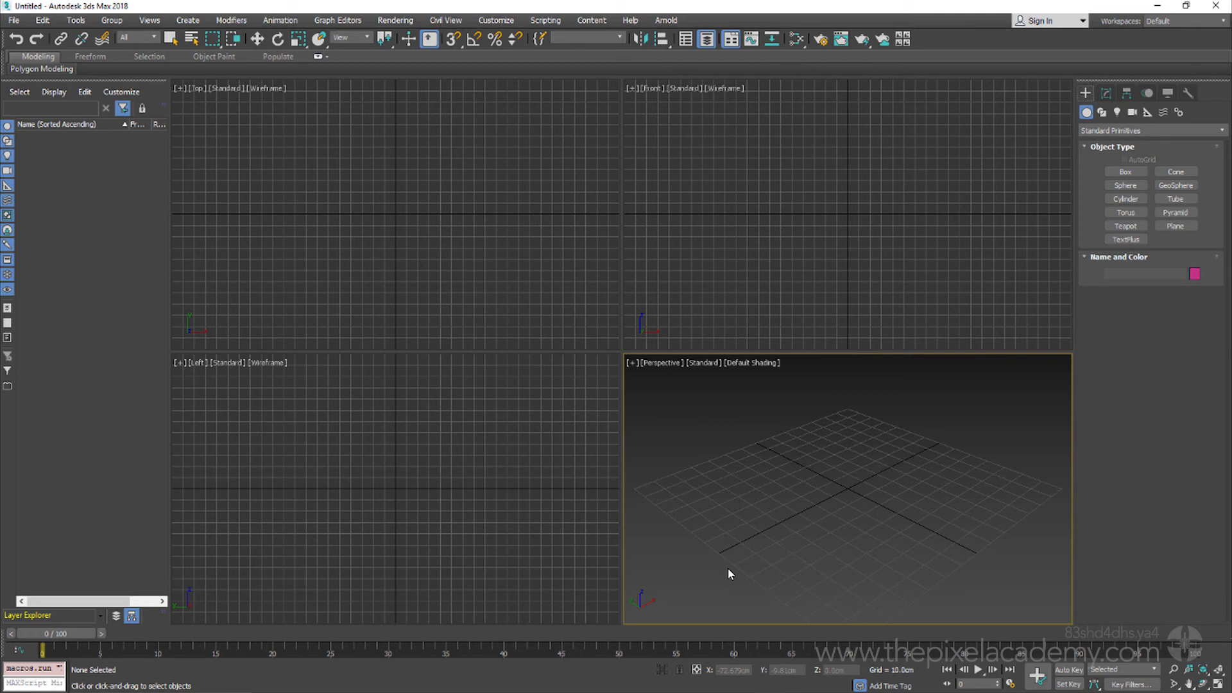
mouse_move(185, 240)
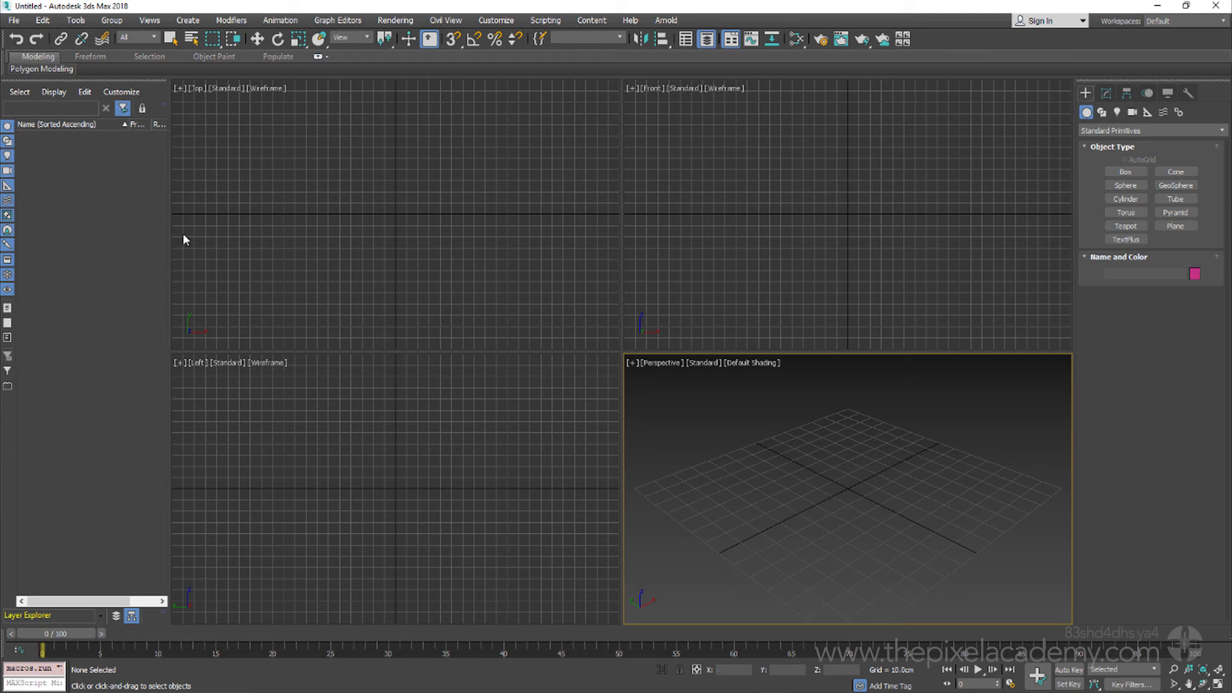
Step: Start File > Open, which now begins in Course Files\scenes
click(13, 19)
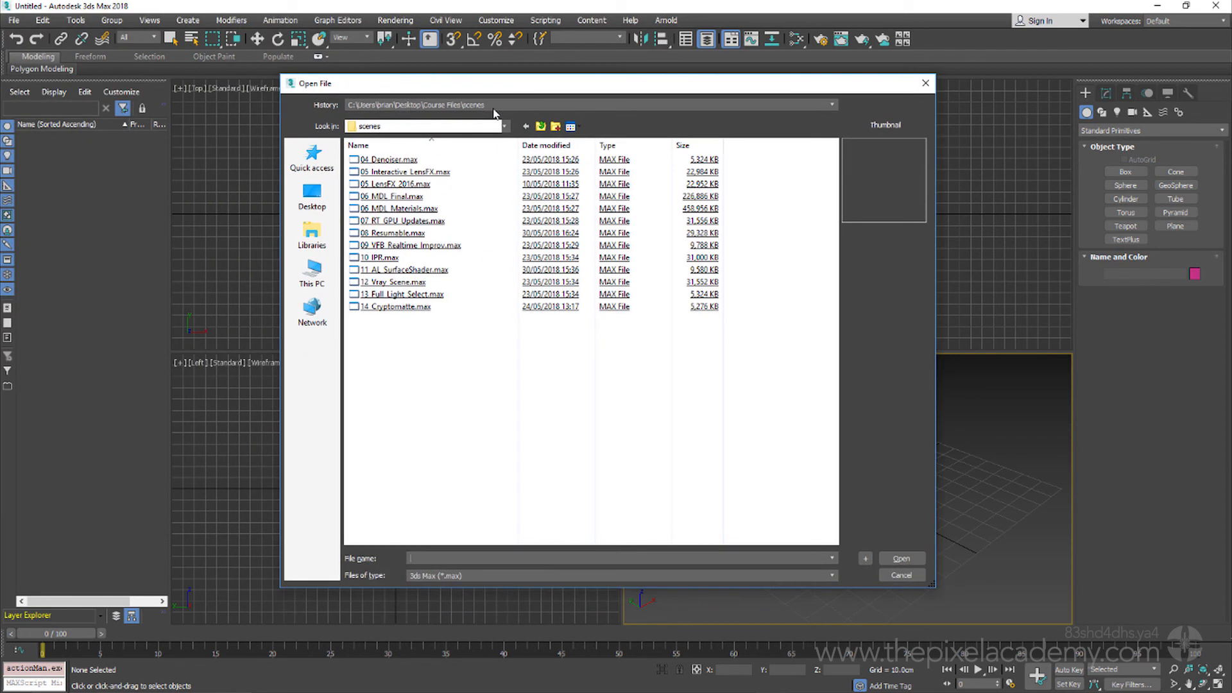
mouse_move(461, 358)
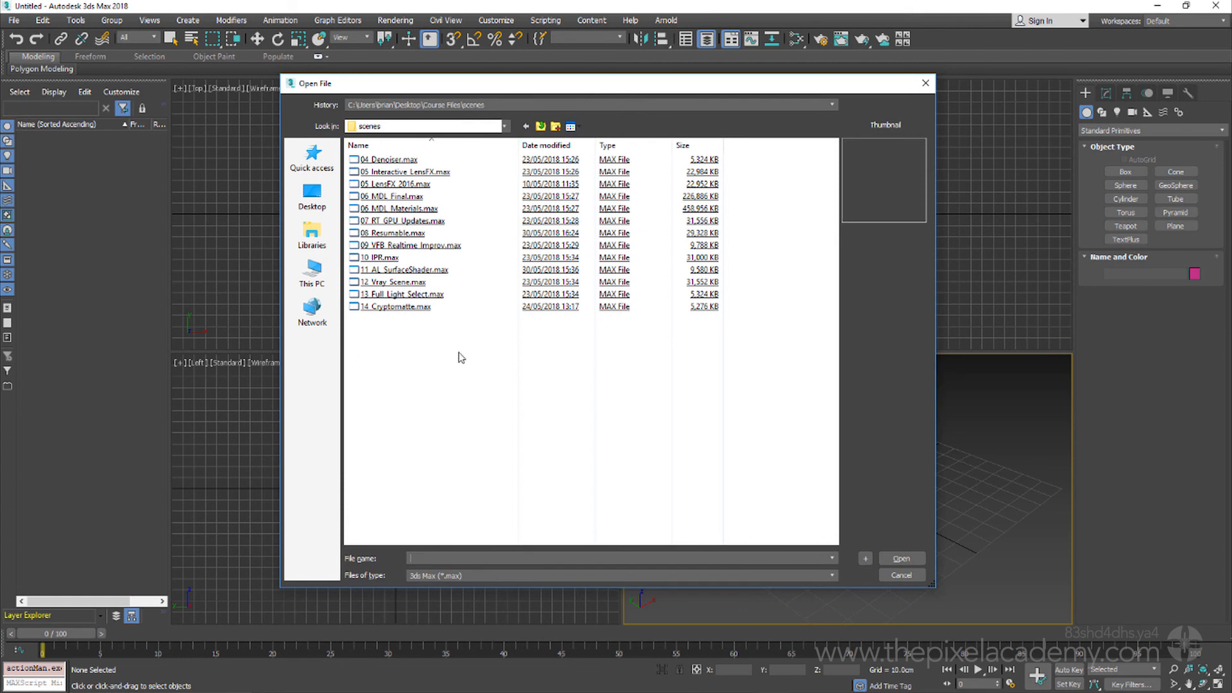
mouse_move(445, 398)
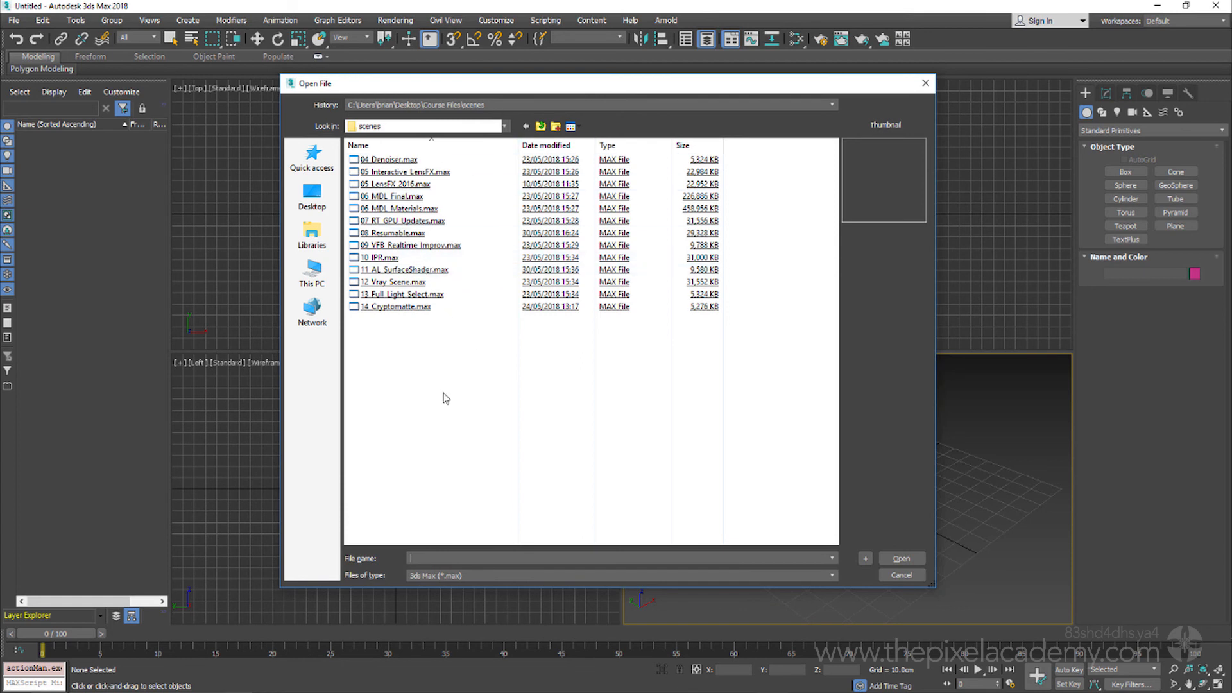
Step: Dismiss the Open dialog and select the autoback folder inside Course Files in Explorer
click(901, 575)
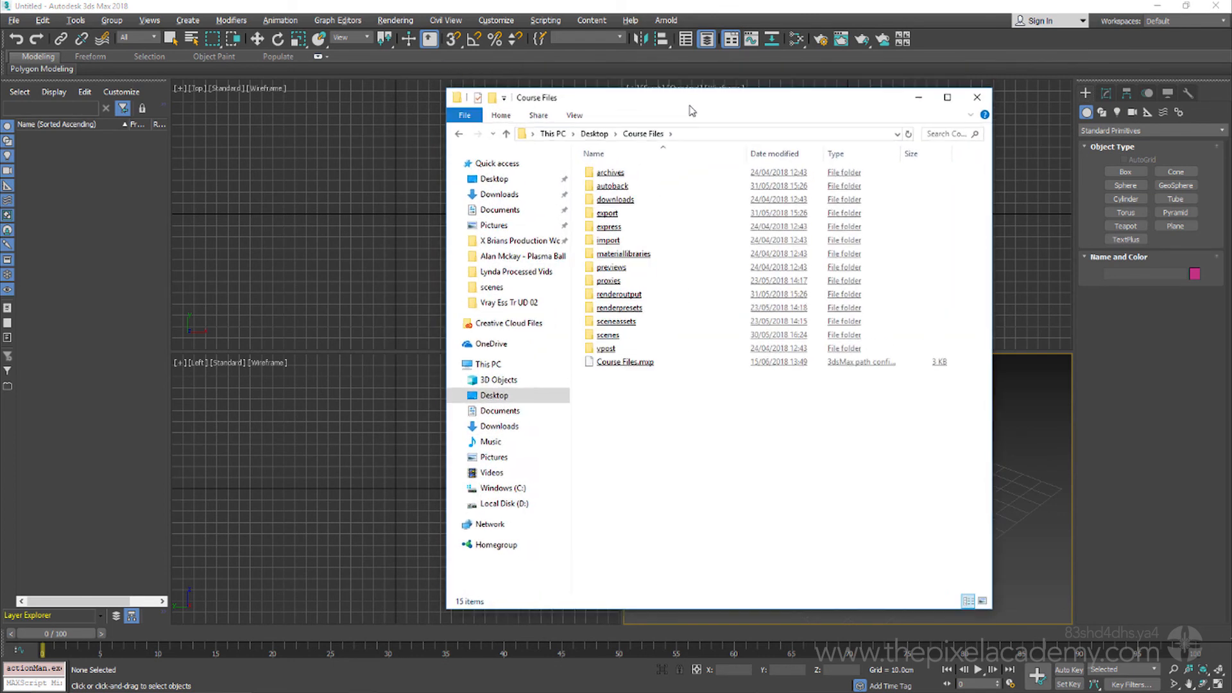
click(612, 185)
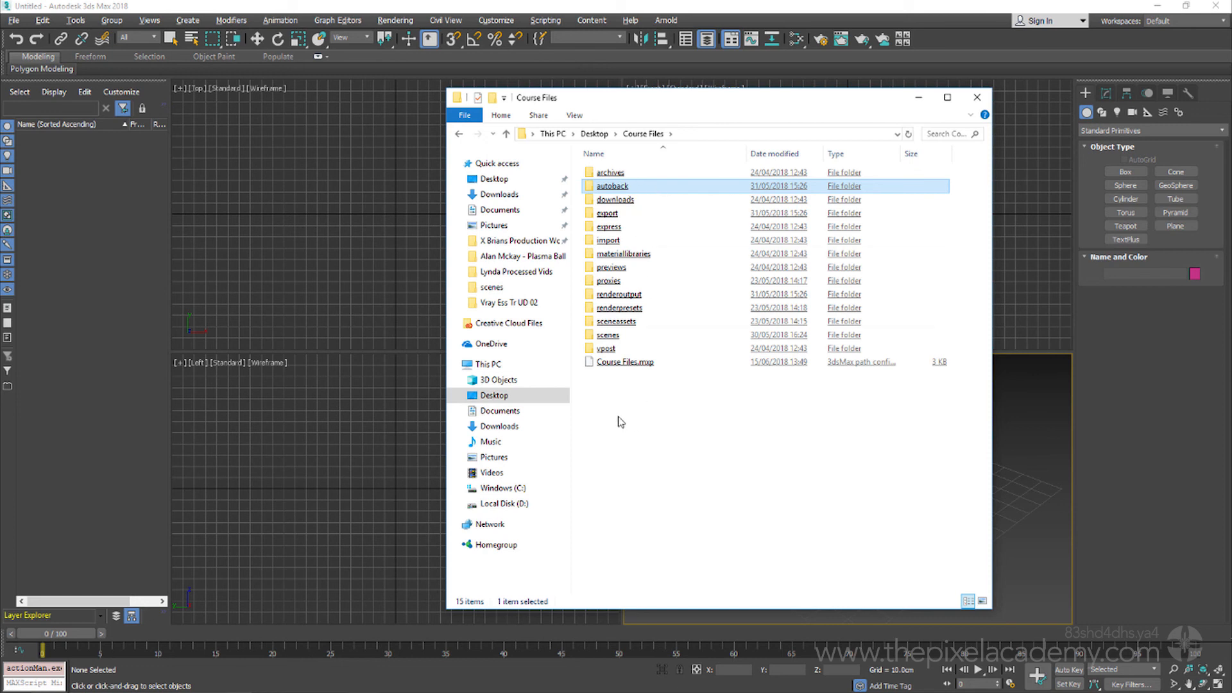
mouse_move(638, 423)
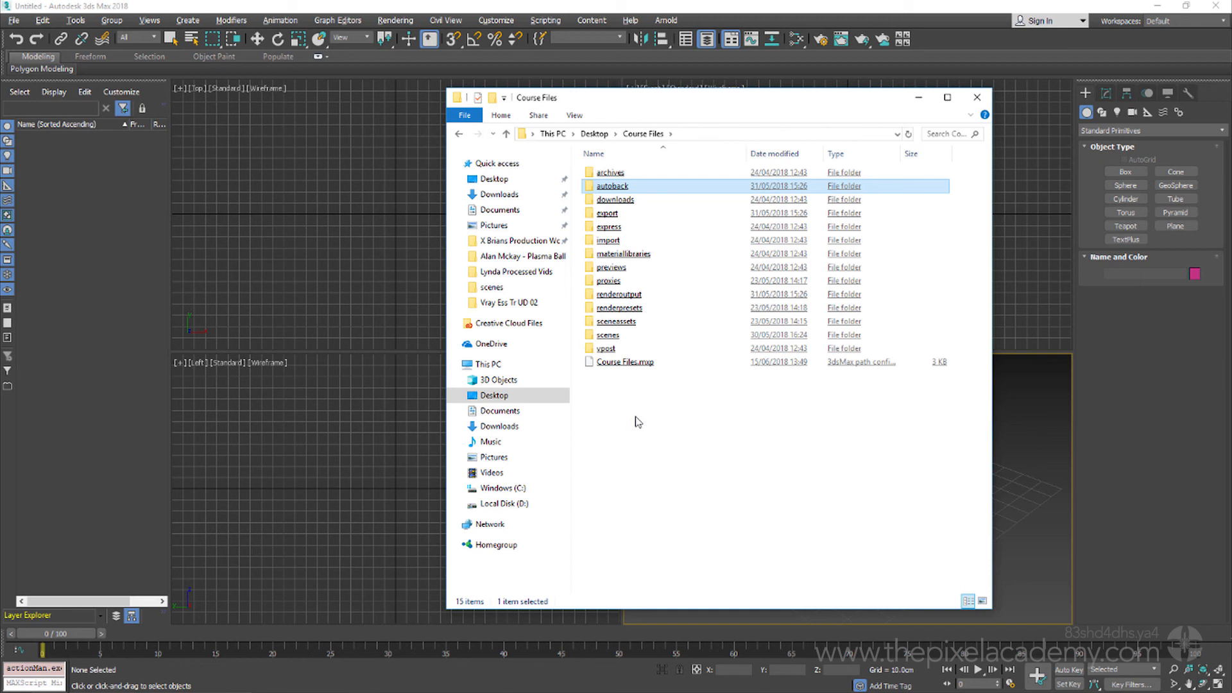